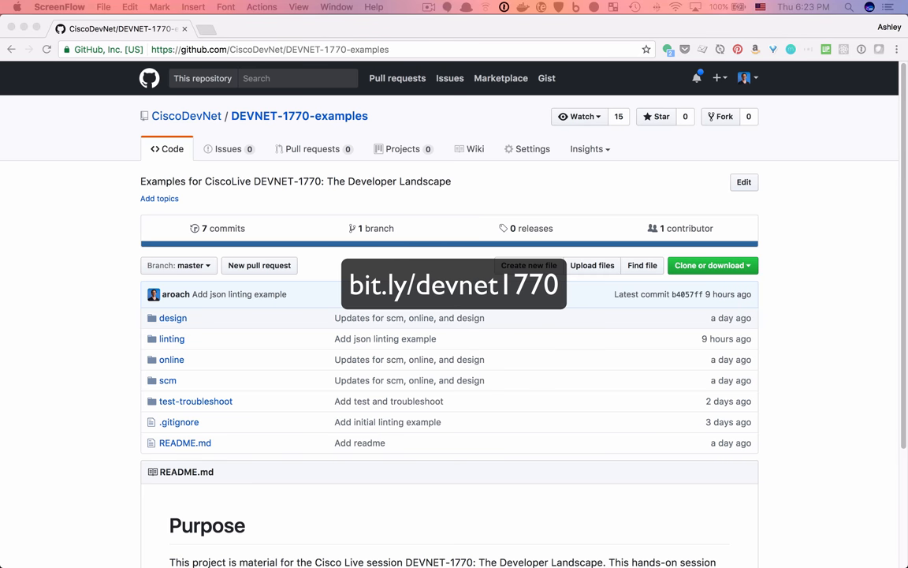
mouse_move(669, 256)
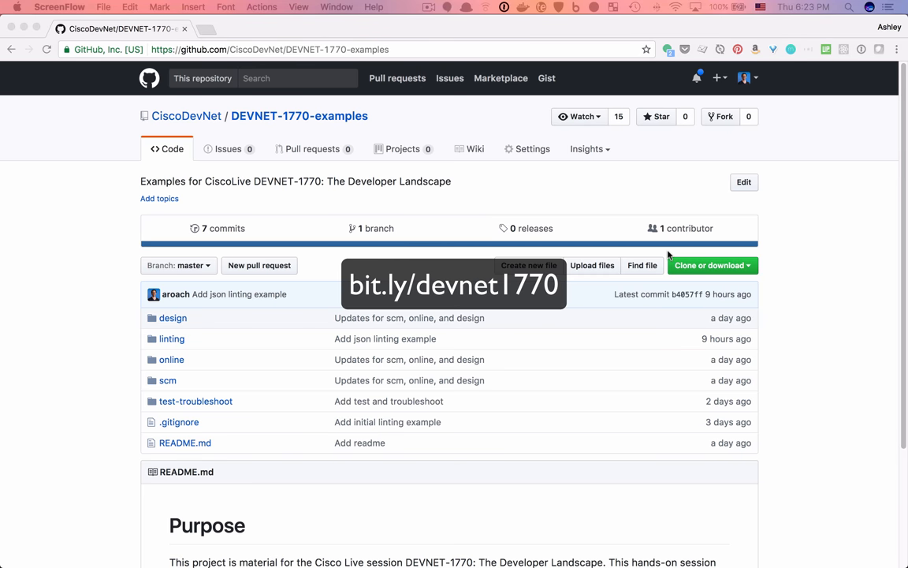
mouse_move(795, 229)
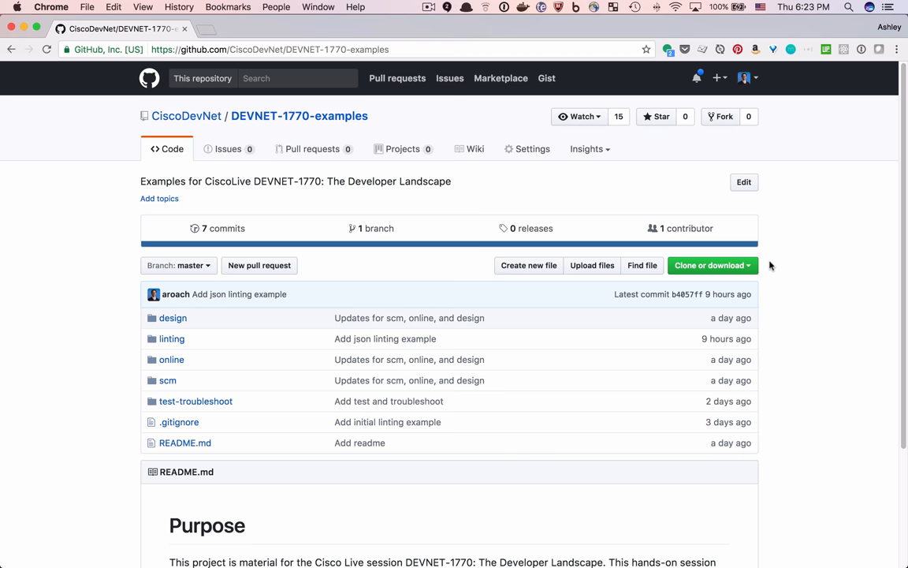
mouse_move(765, 265)
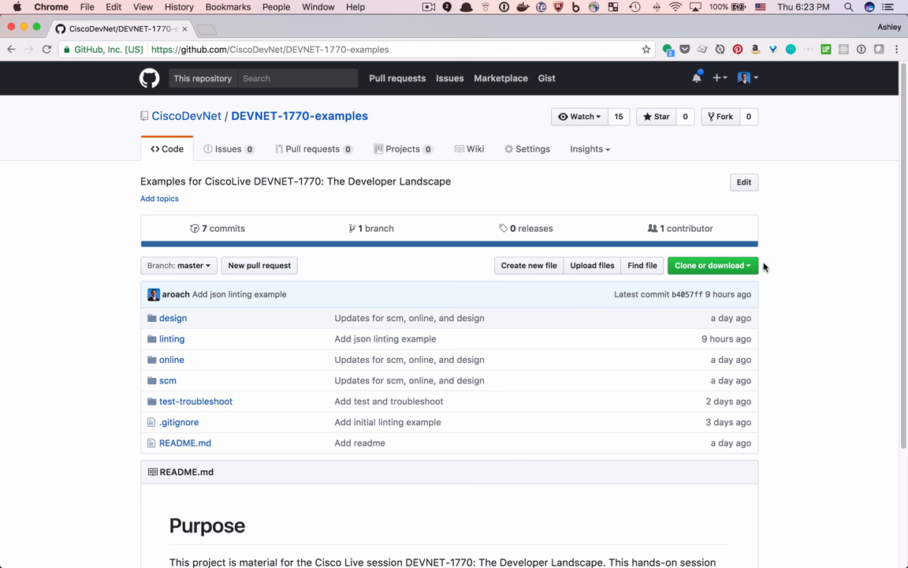
mouse_move(756, 269)
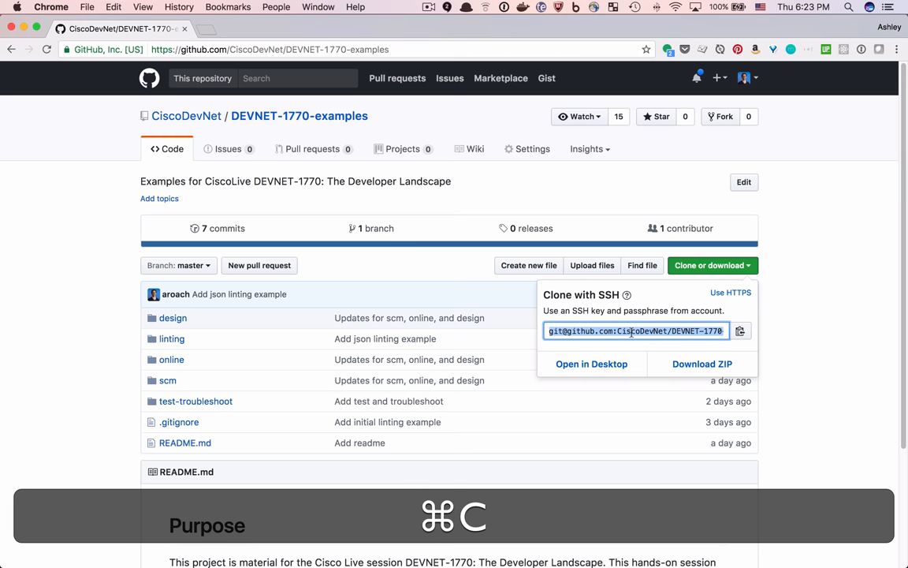
mouse_move(218, 284)
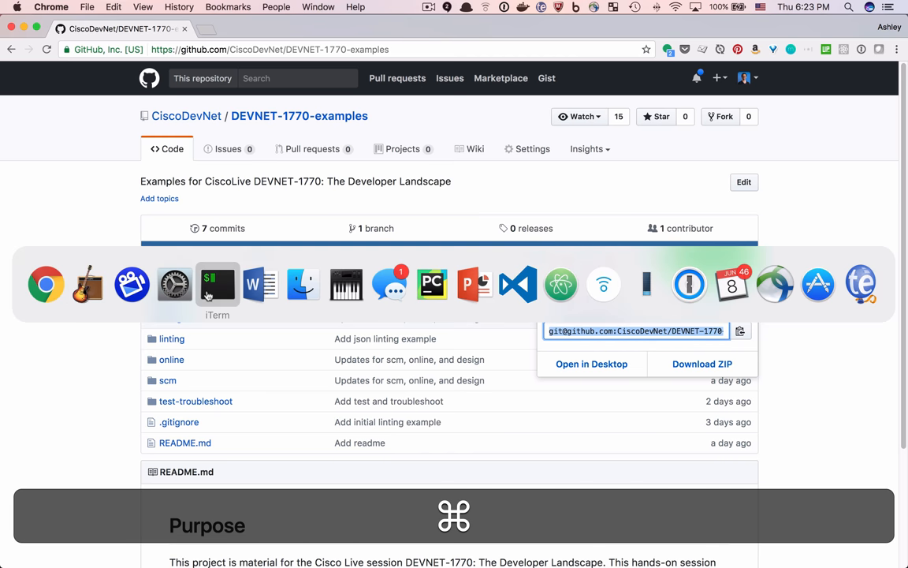
click(218, 283)
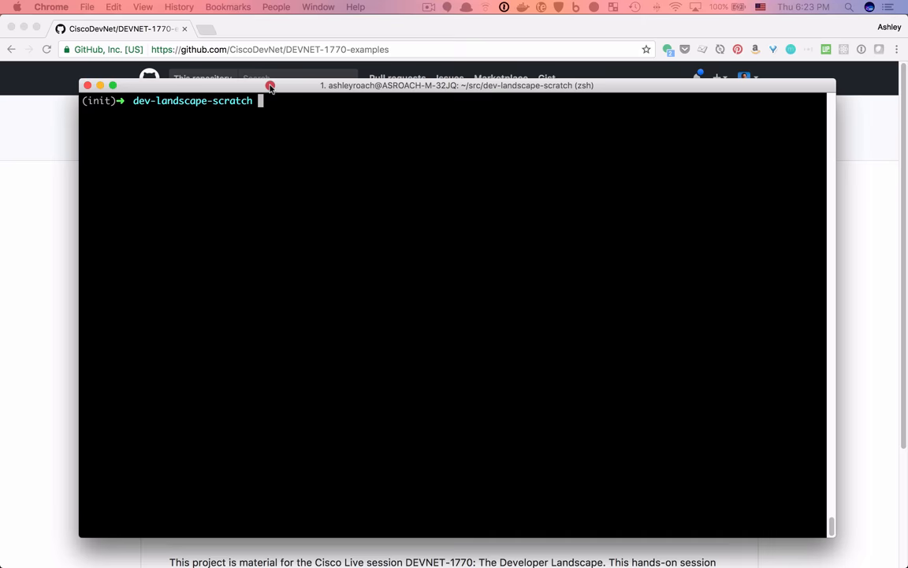
text(git)
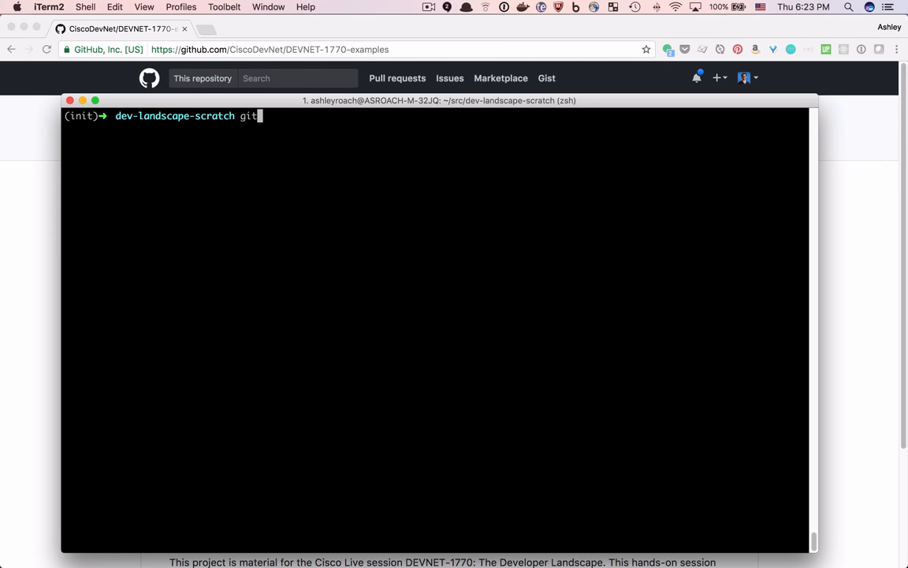
text(clone git@github.com:CiscoDevNet/DEVNET-1770-examples.git)
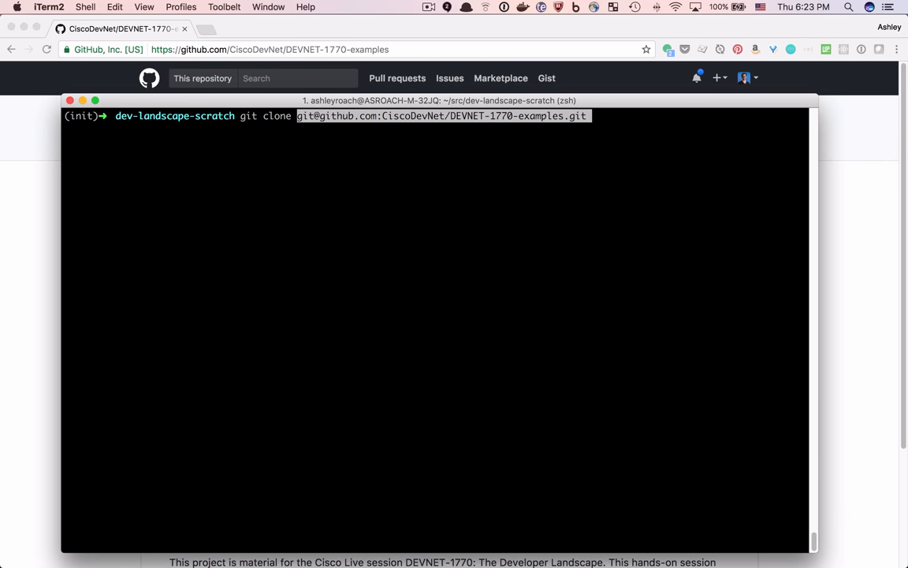
key(Return)
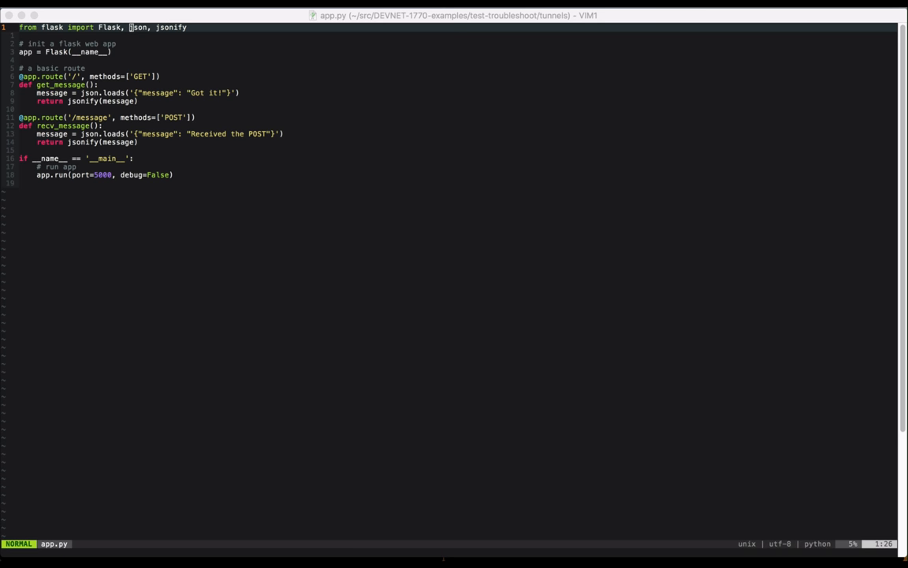
mouse_move(575, 78)
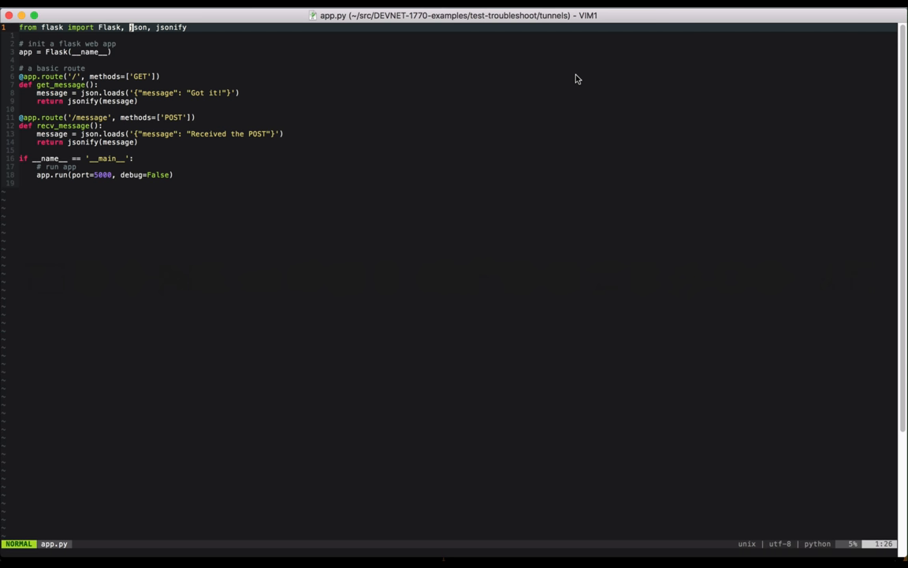
mouse_move(654, 22)
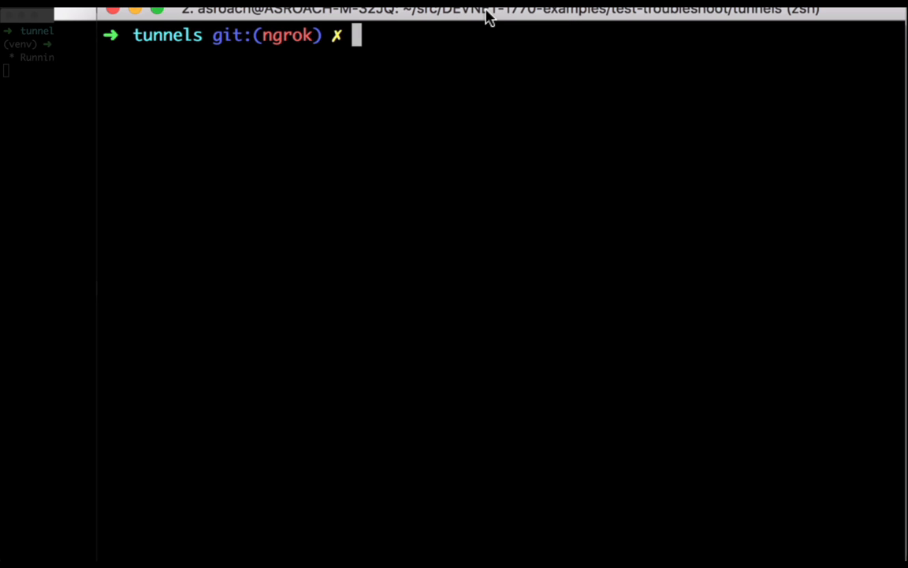
Run ngrok http 5000 and select the public http ngrok.io forwarding address for copying.
text(ngrok)
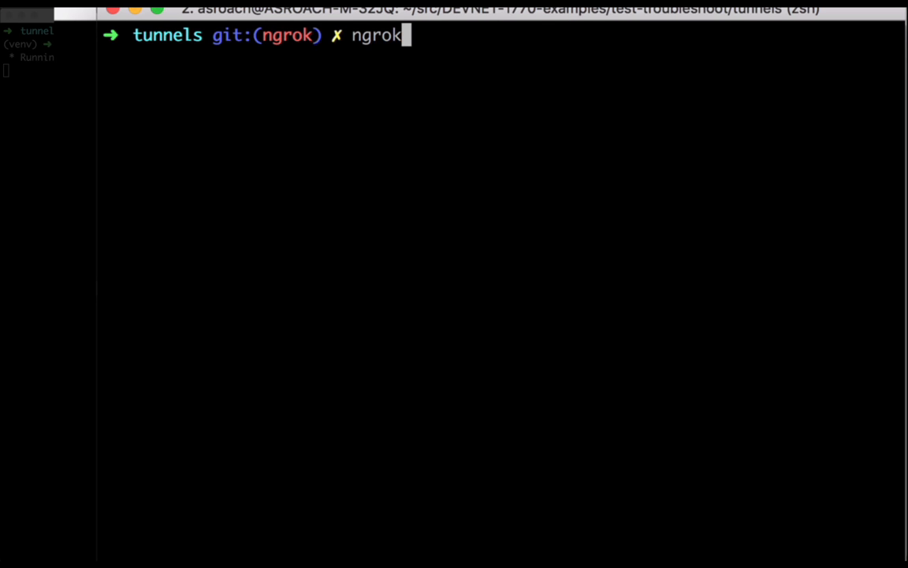
text(http)
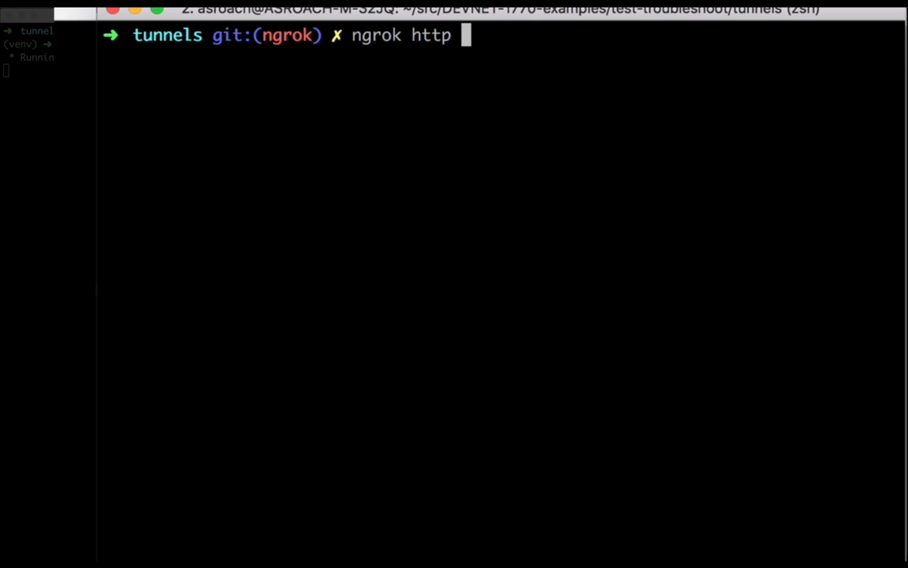
key(Return)
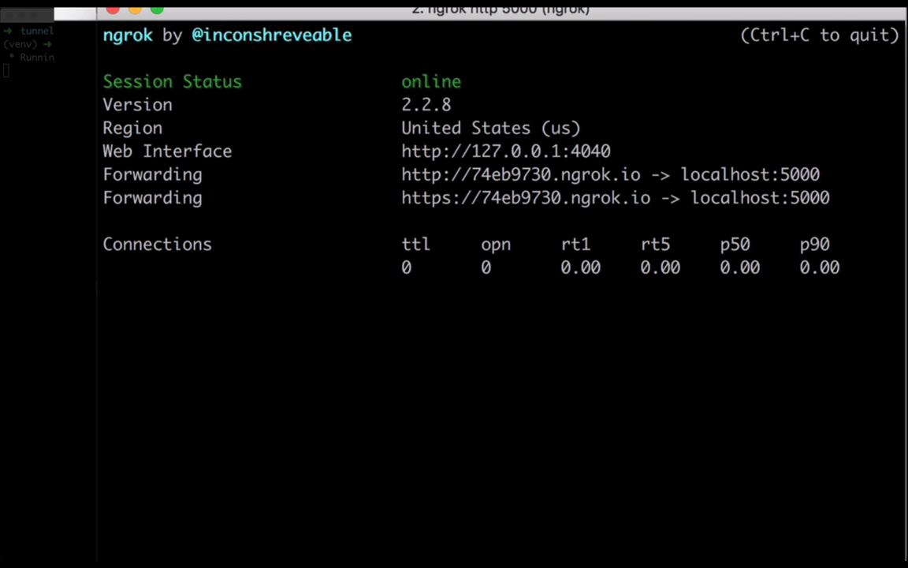
mouse_move(628, 180)
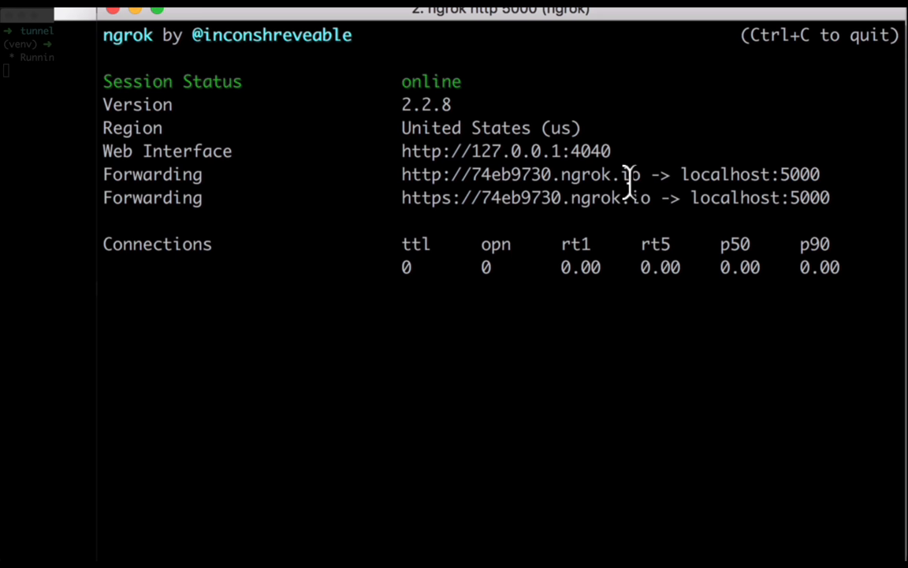
double_click(520, 174)
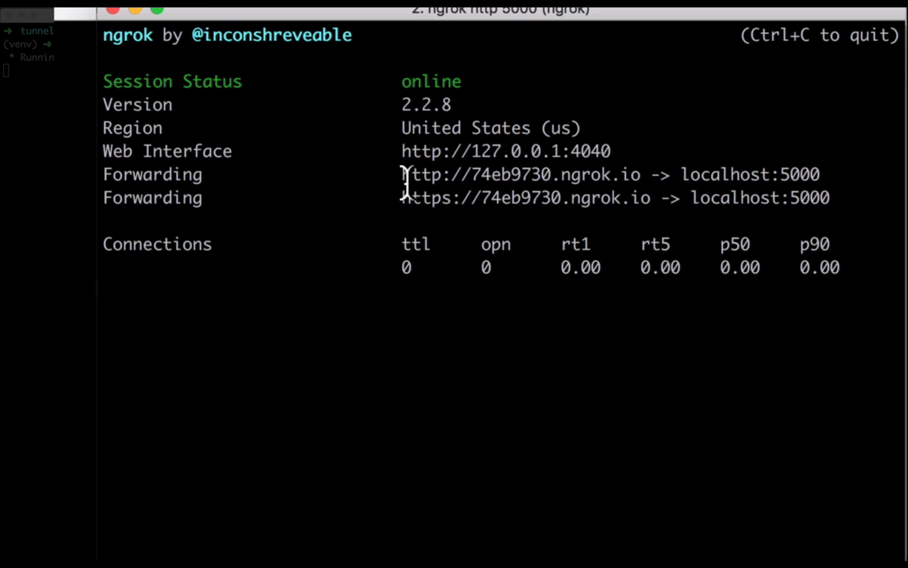
drag(401, 173, 642, 174)
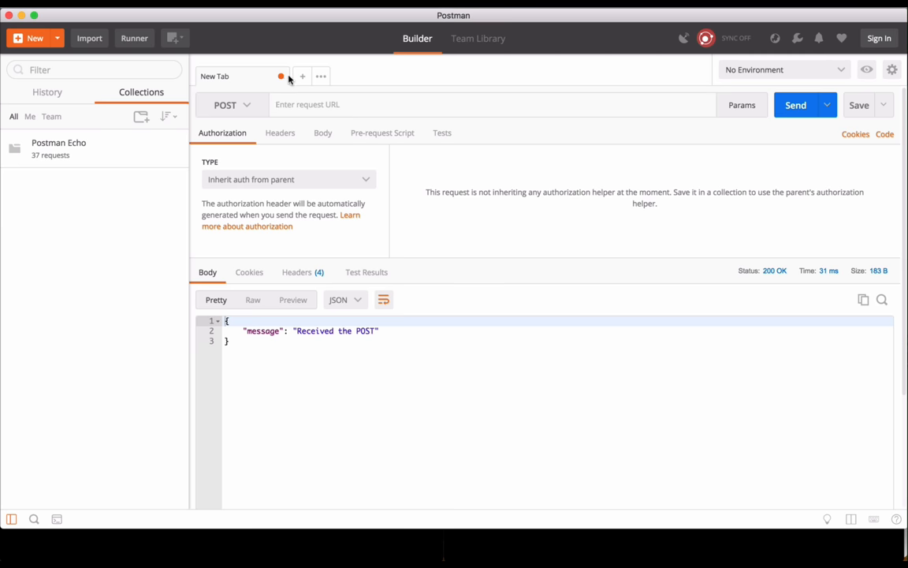
click(281, 75)
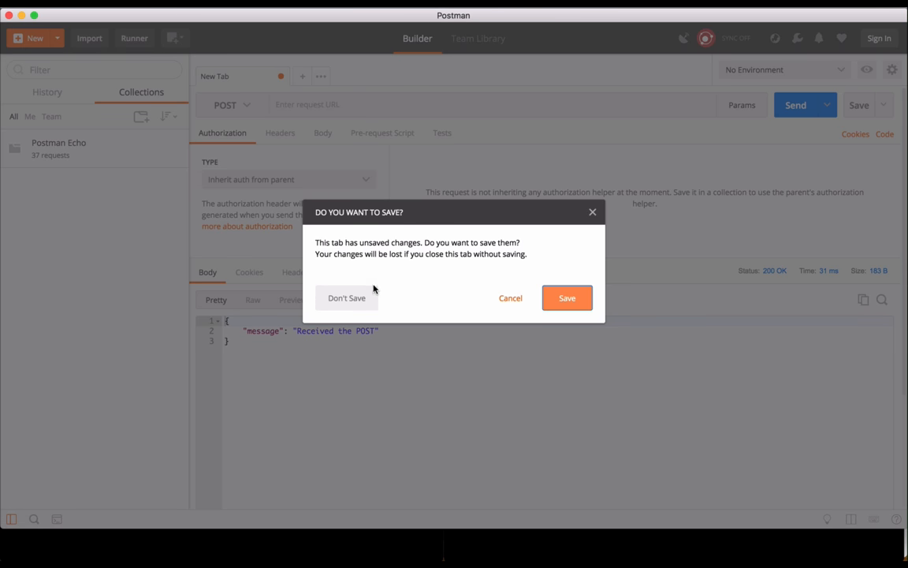
click(347, 296)
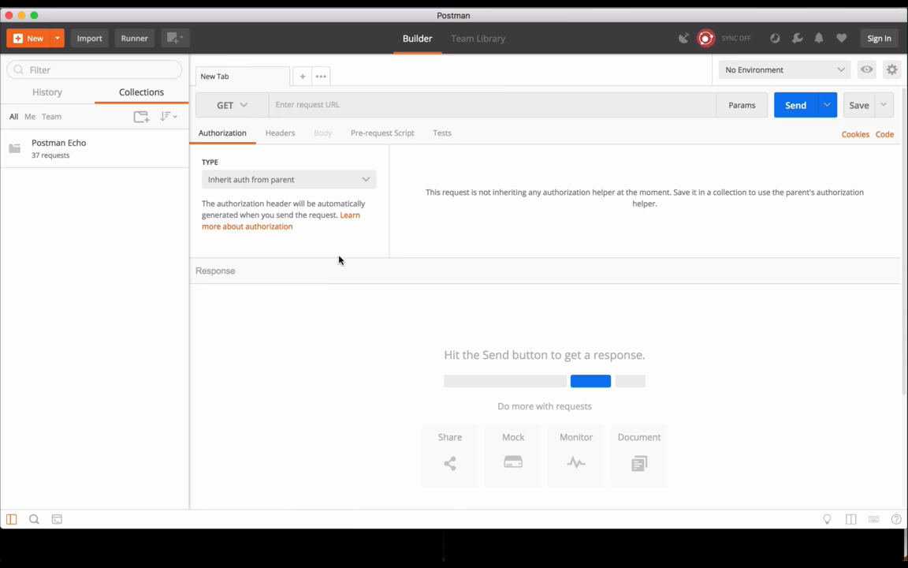
text(lo)
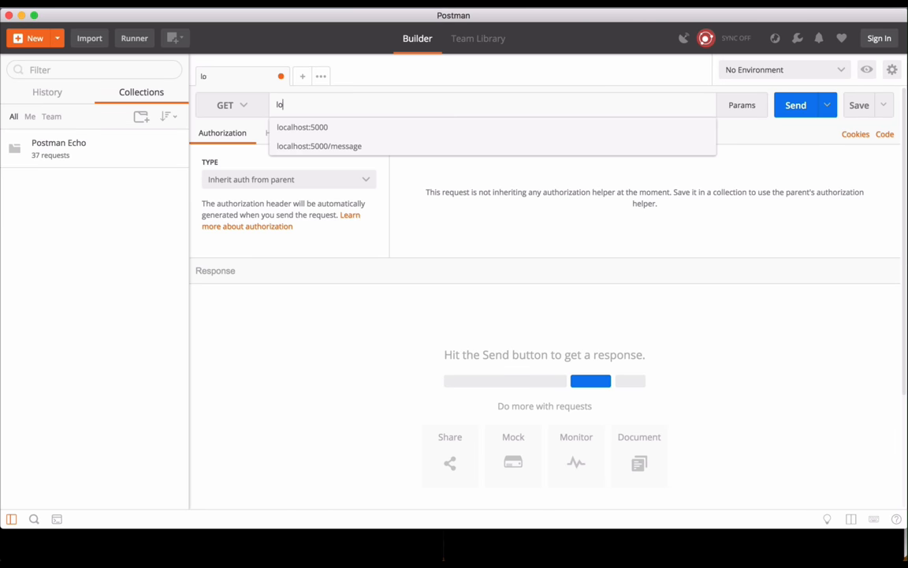
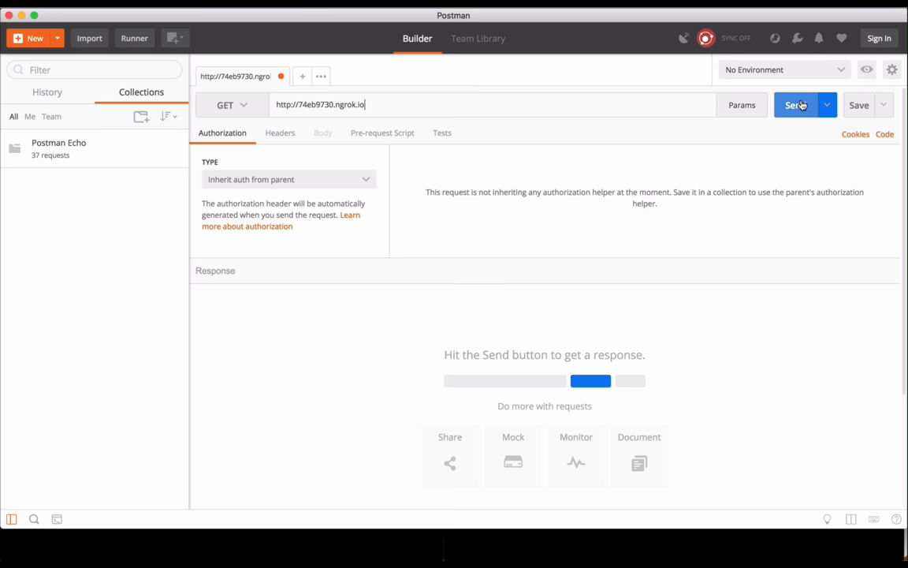
click(798, 104)
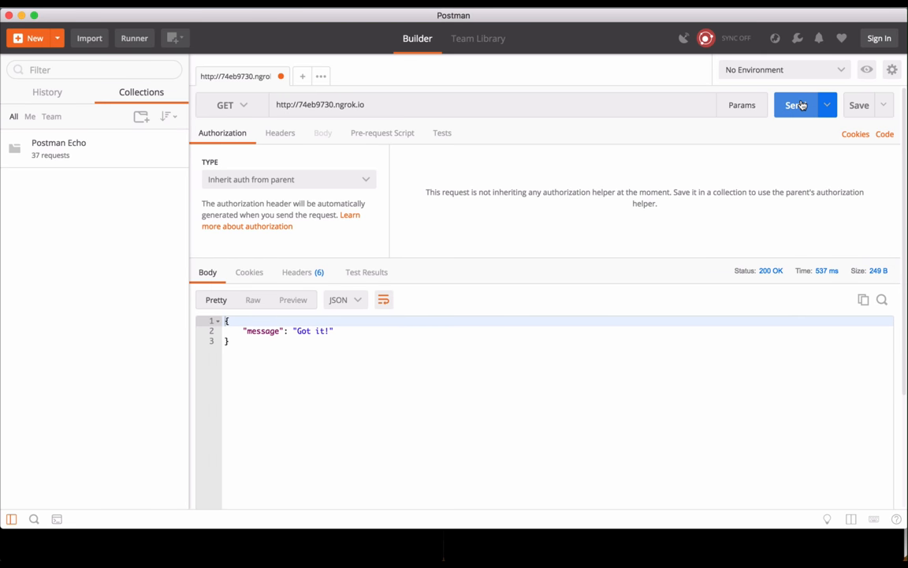
click(468, 104)
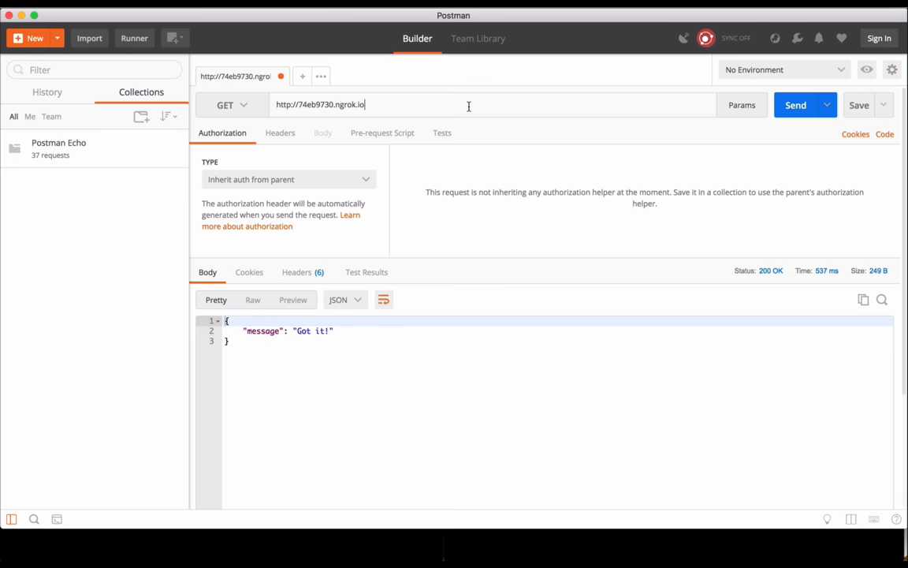
text(/mes)
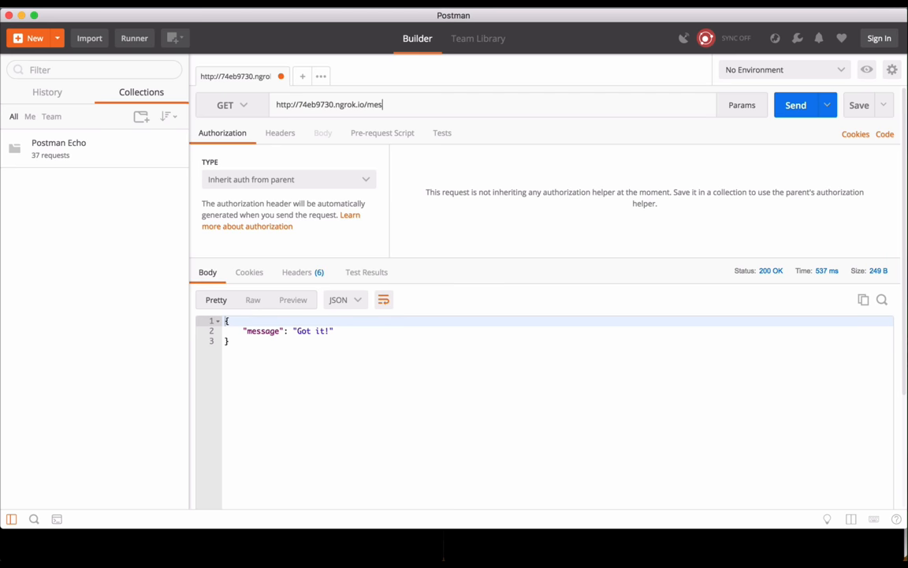
click(231, 104)
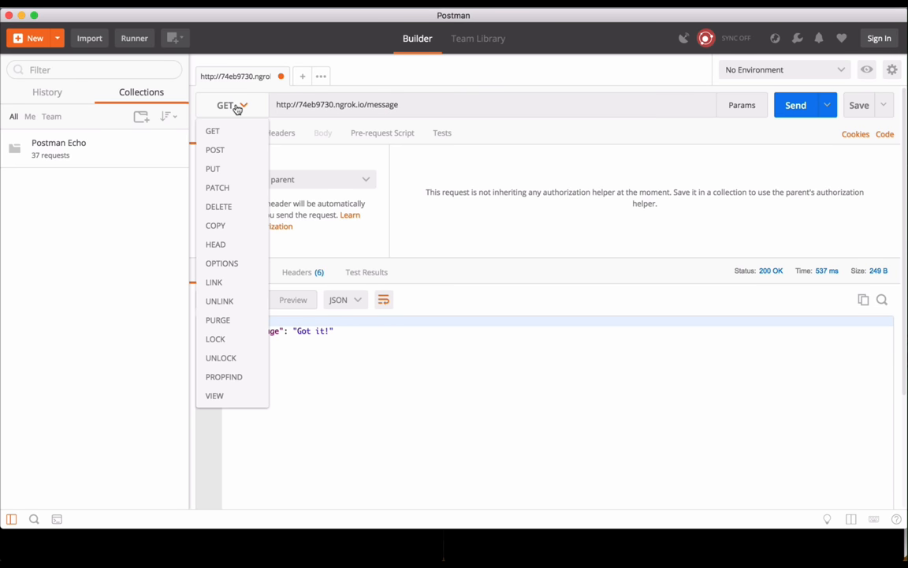
click(215, 148)
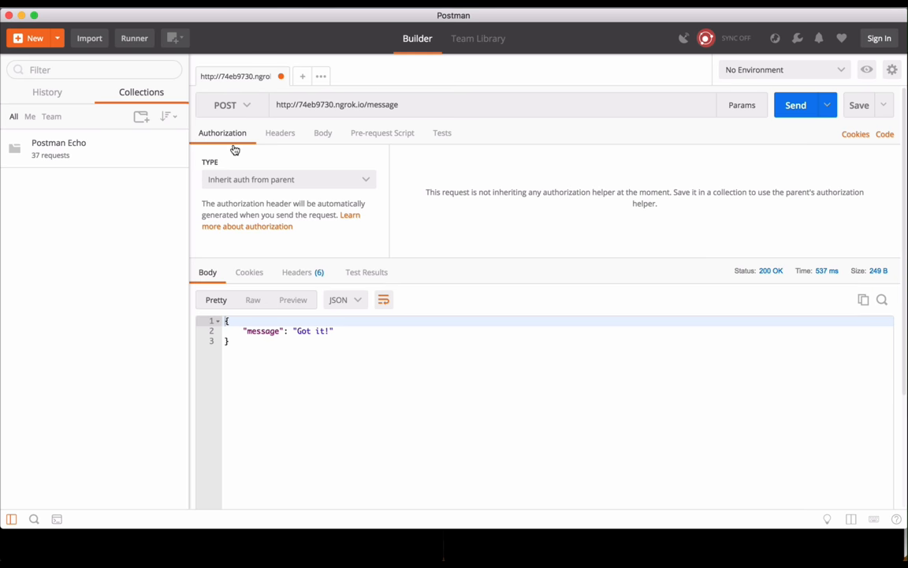
mouse_move(795, 104)
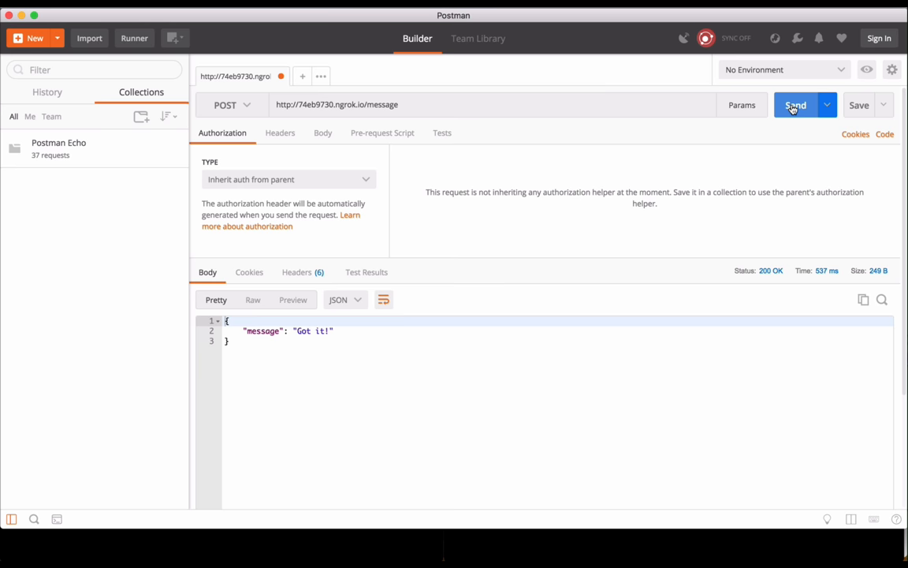
click(795, 104)
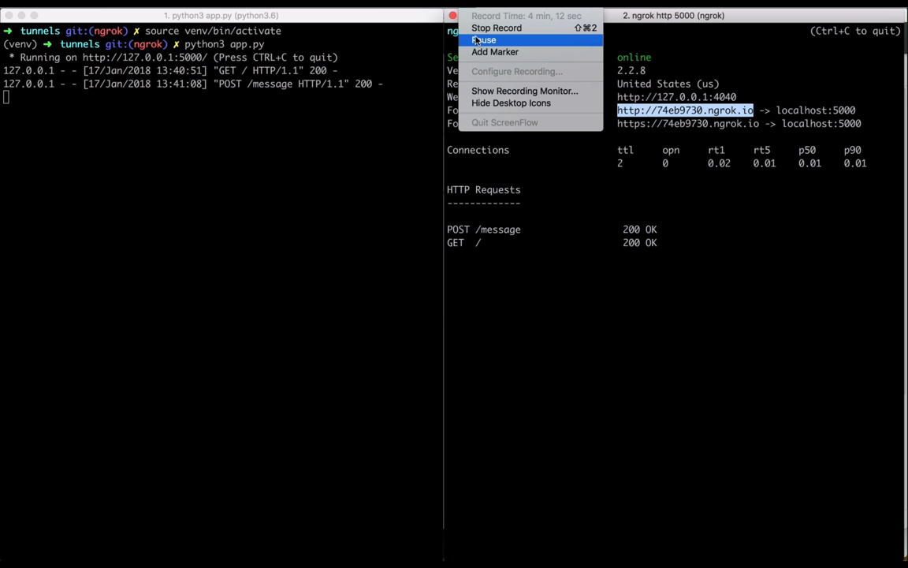
mouse_move(497, 29)
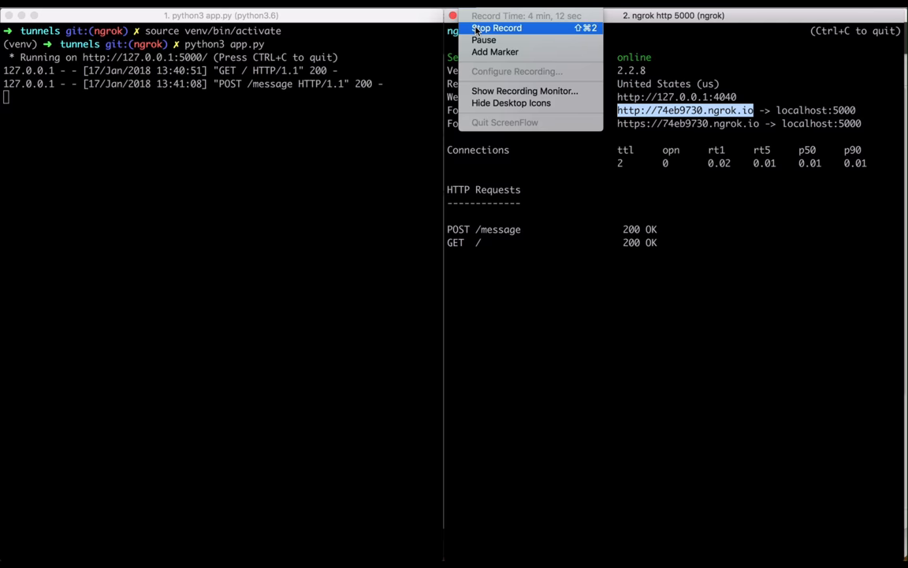